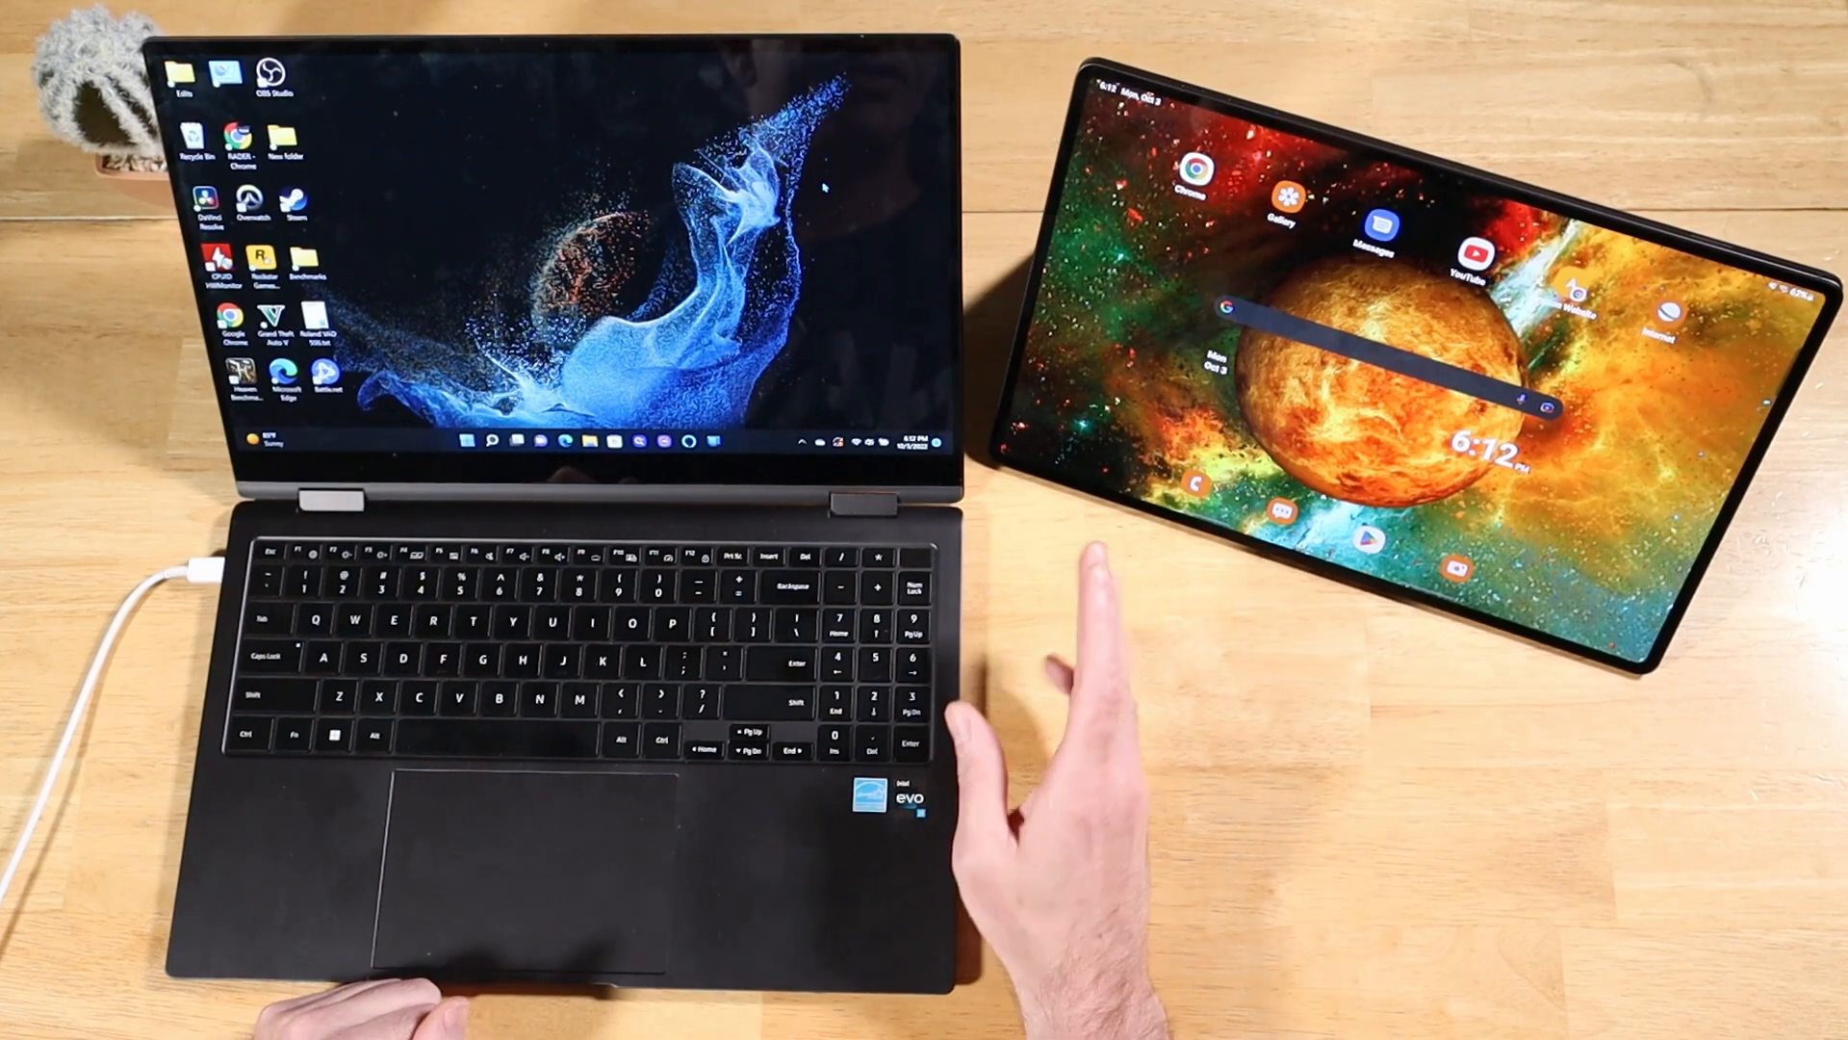
{"action": "mouse_move", "coordinate": [1084, 660]}
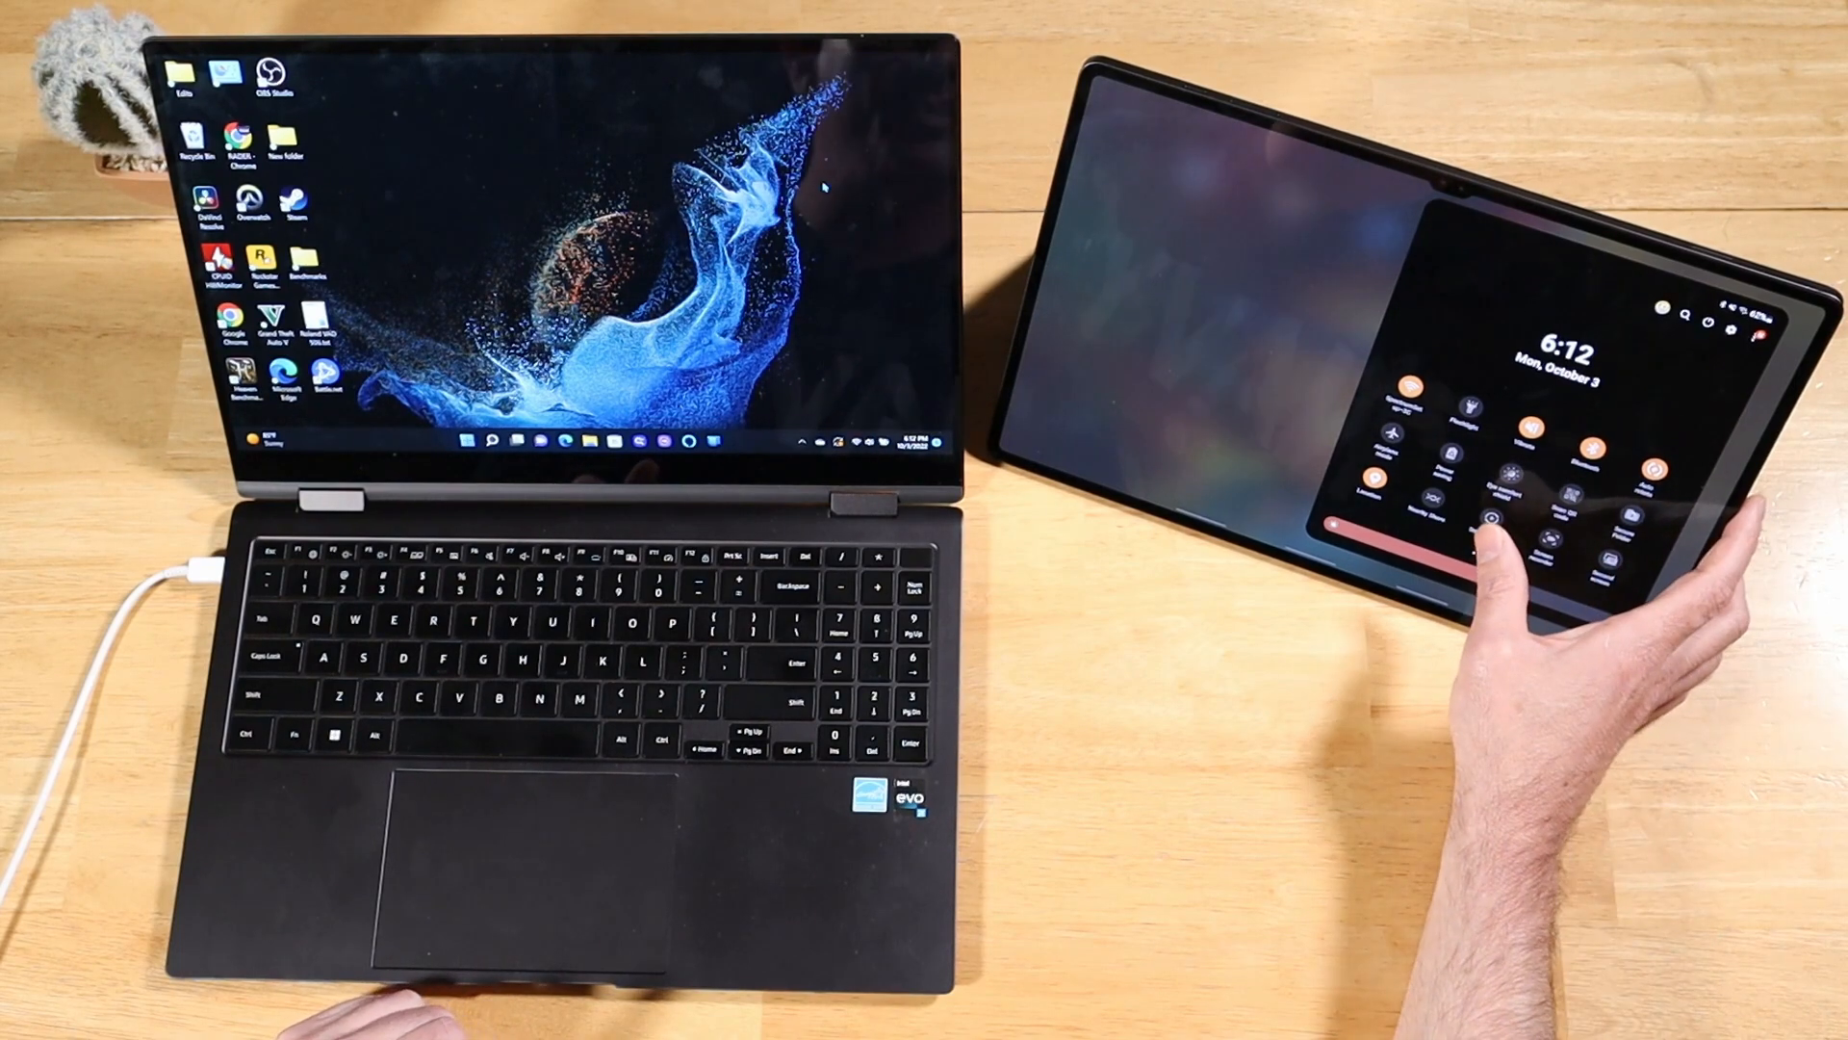
Step: Open the Smart View developer option page listing the tablet's hidden settings
{"action": "left_click", "coordinate": [1491, 521]}
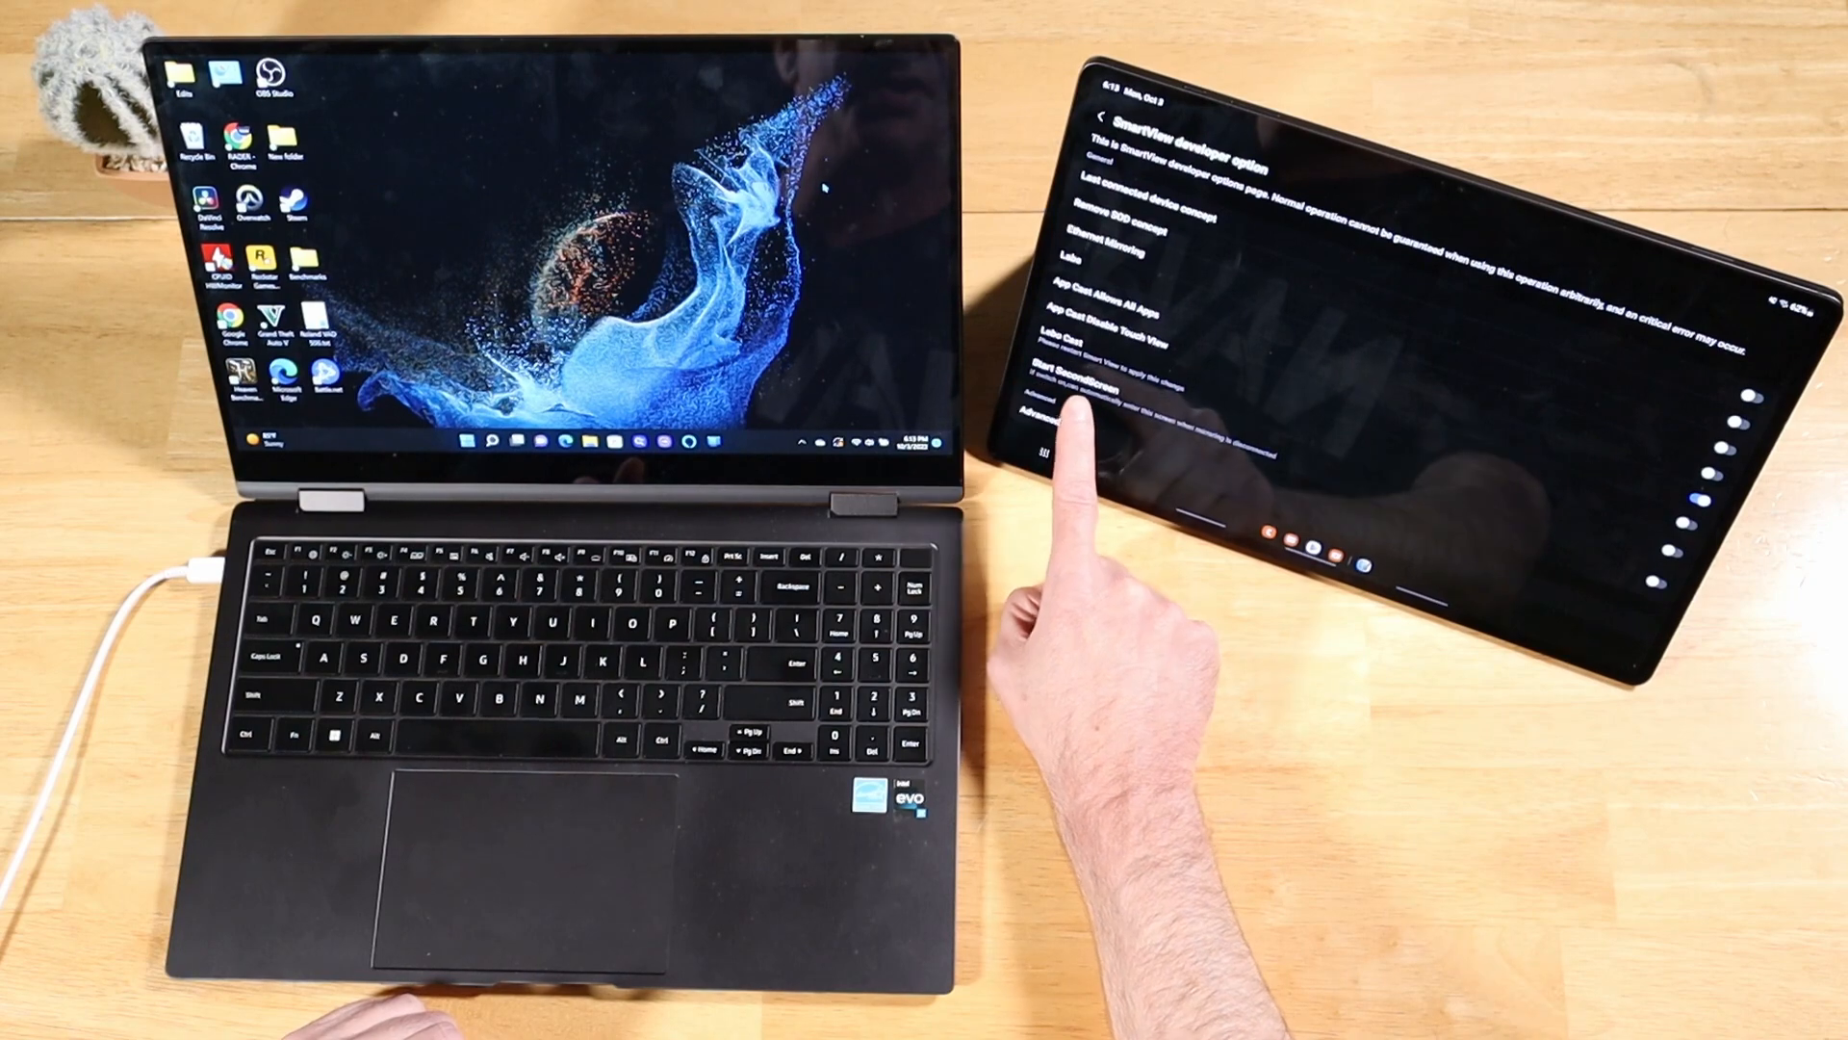
Step: Start Second screen mode so the tablet waits, visible to the computer
{"action": "left_click", "coordinate": [1072, 412]}
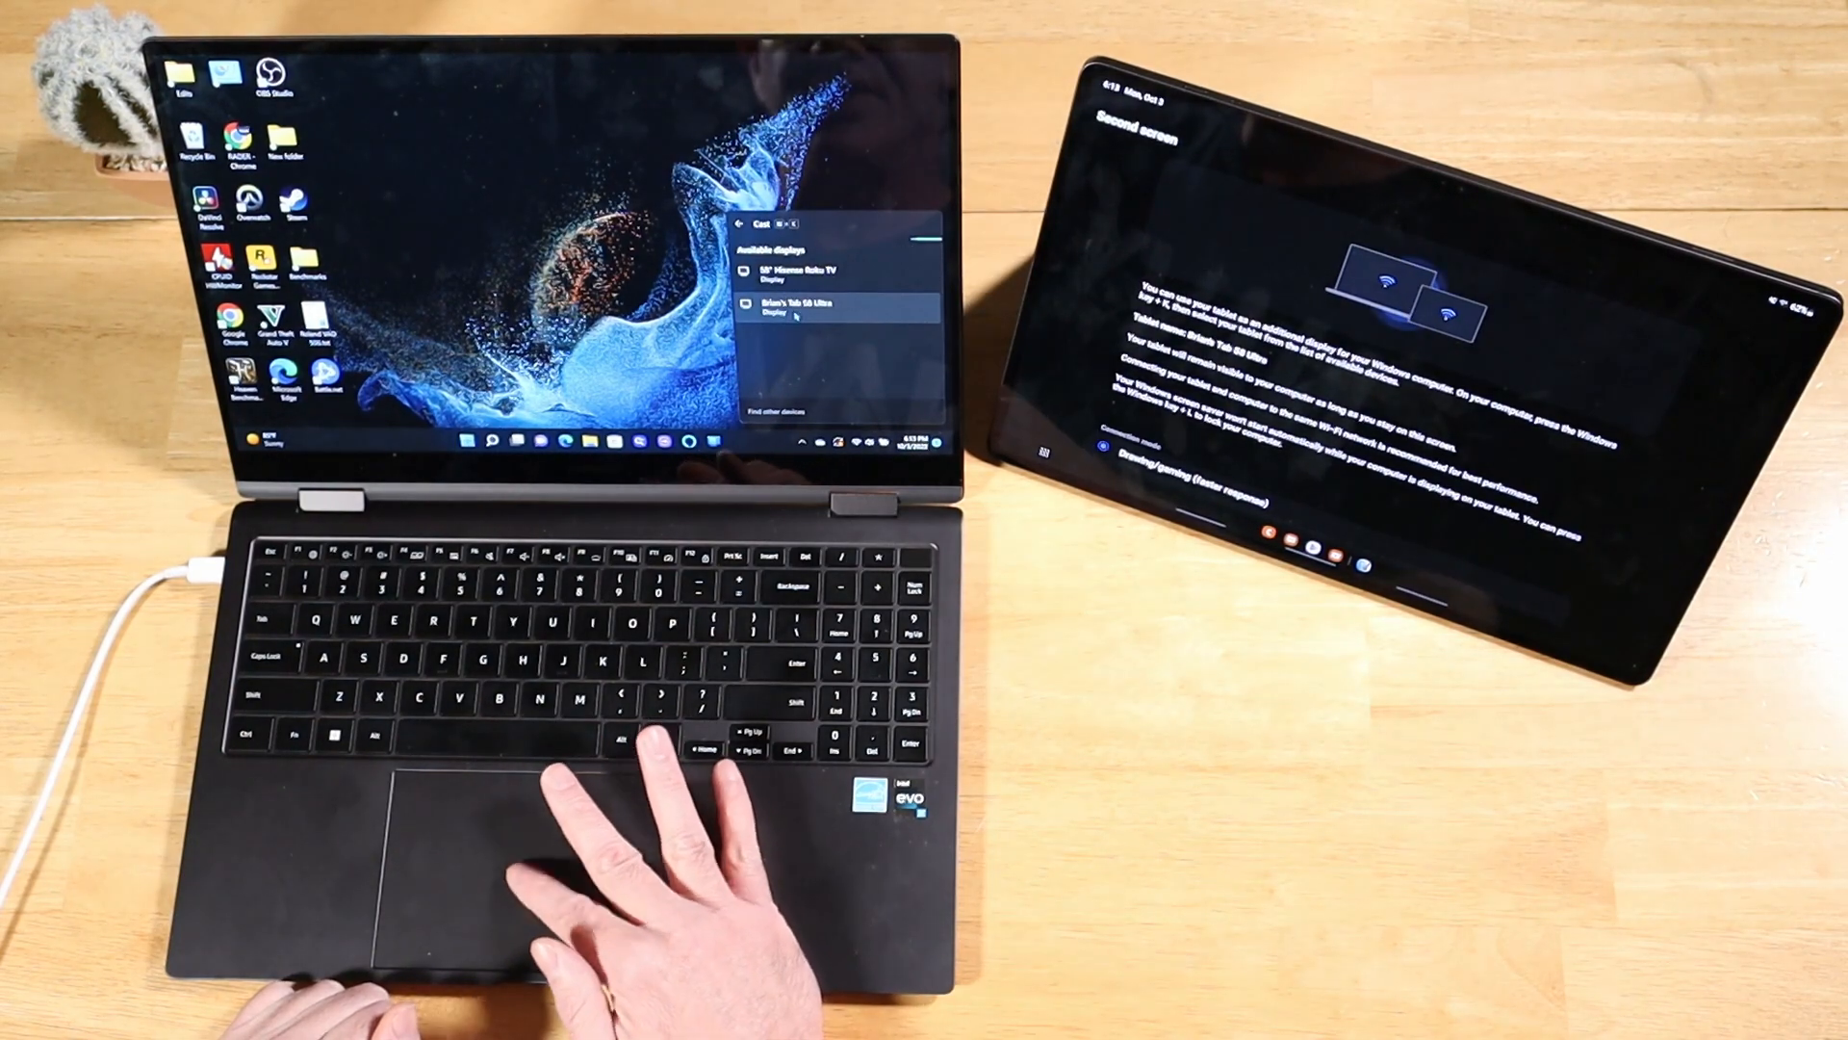
Step: Connect to the Tab S8 Ultra as a wireless display from the Windows Cast panel
{"action": "left_click", "coordinate": [807, 310]}
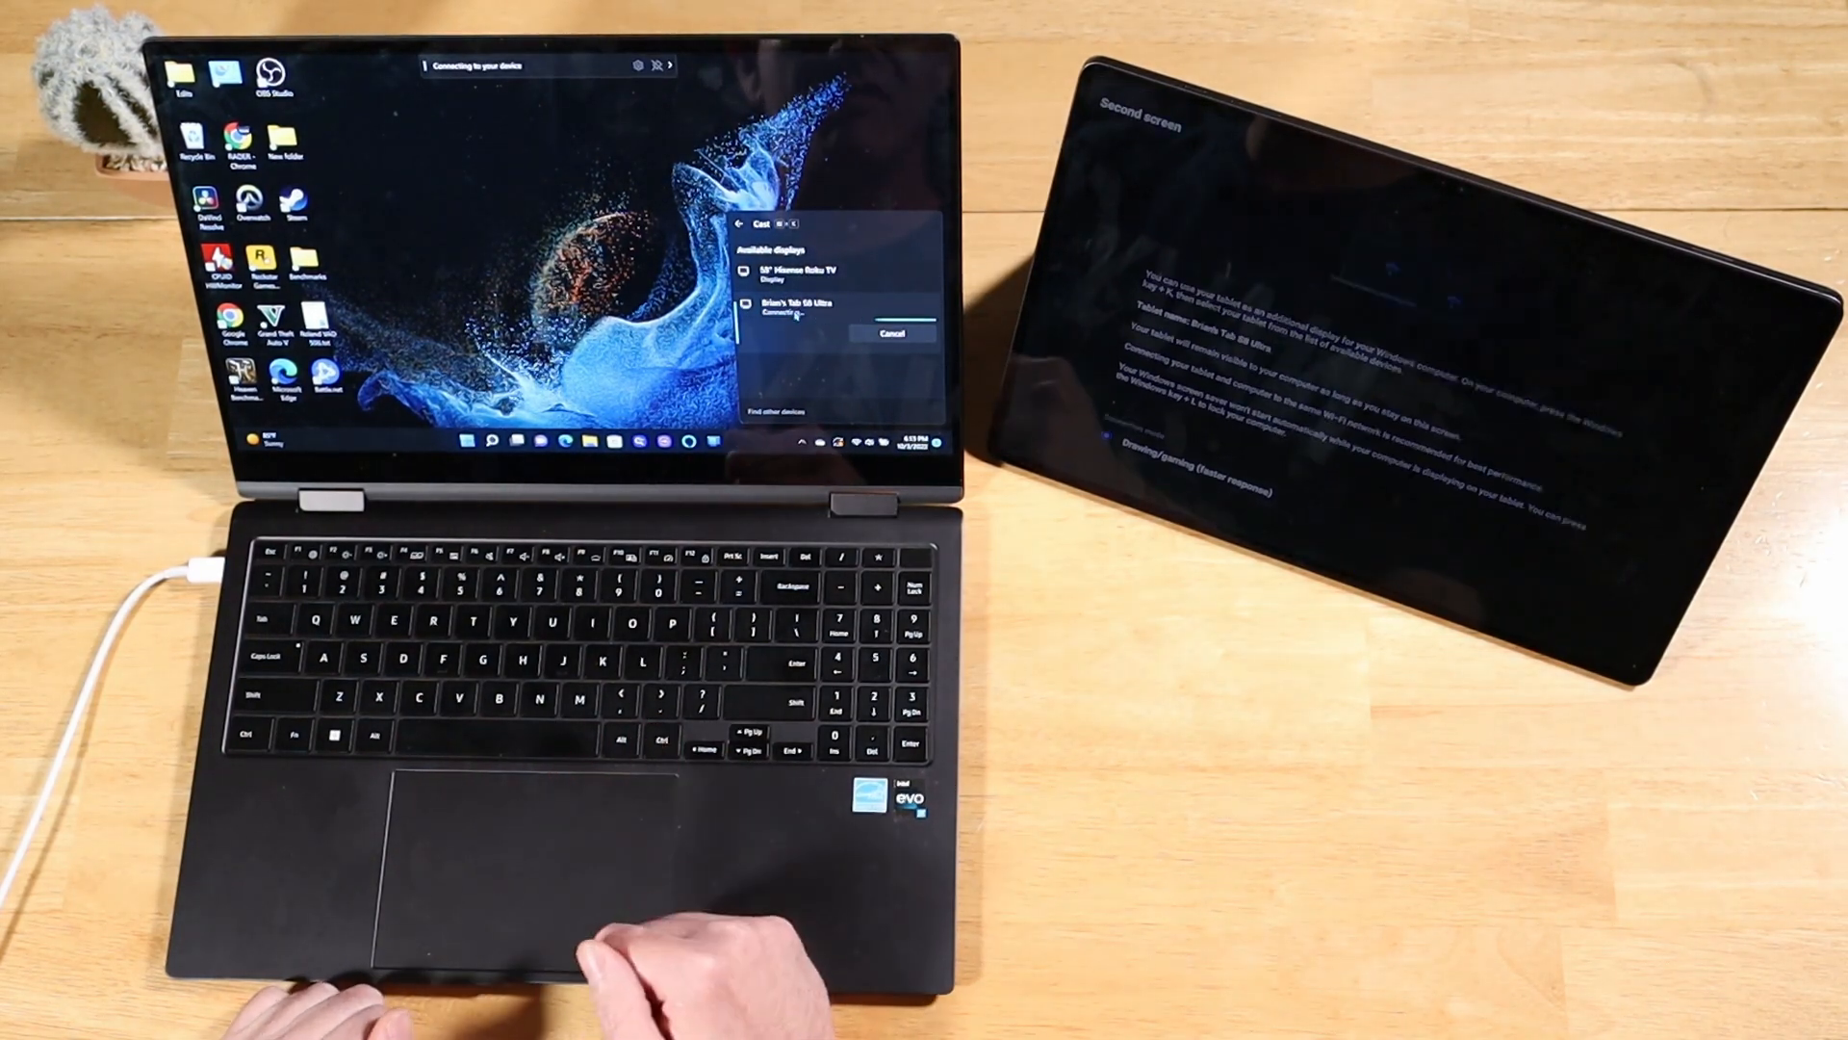